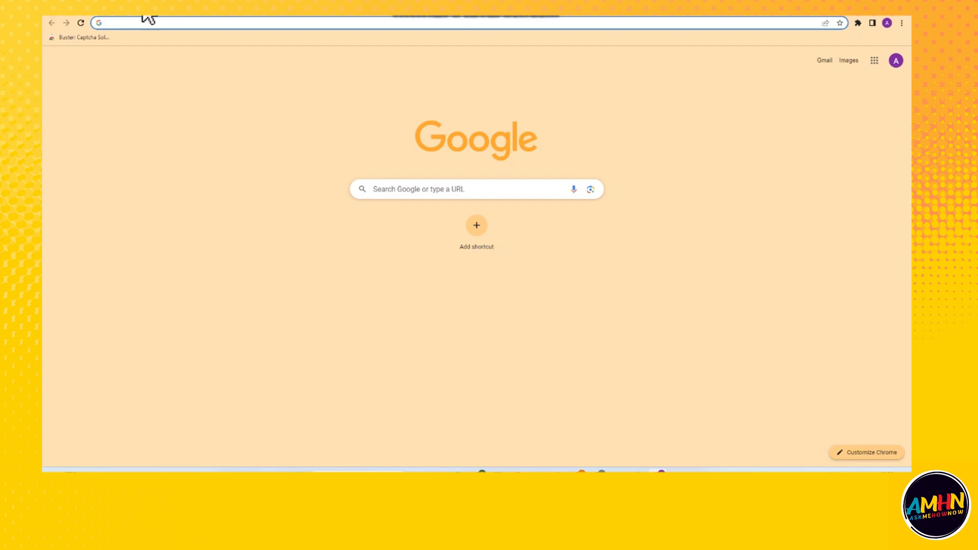
Enter 'tampe' in the address bar and go to tampermonkey.net from the suggestions.
click(187, 23)
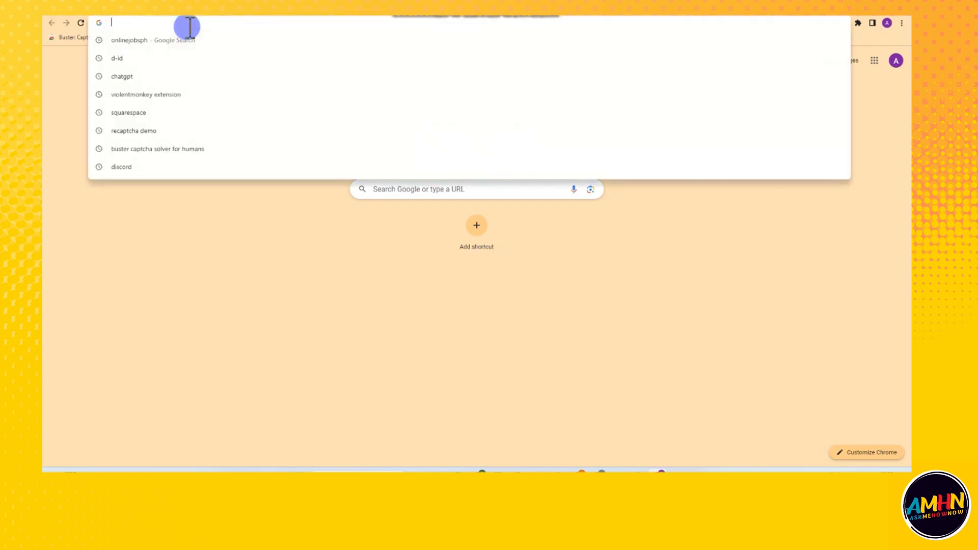
text(tampermonkey.net)
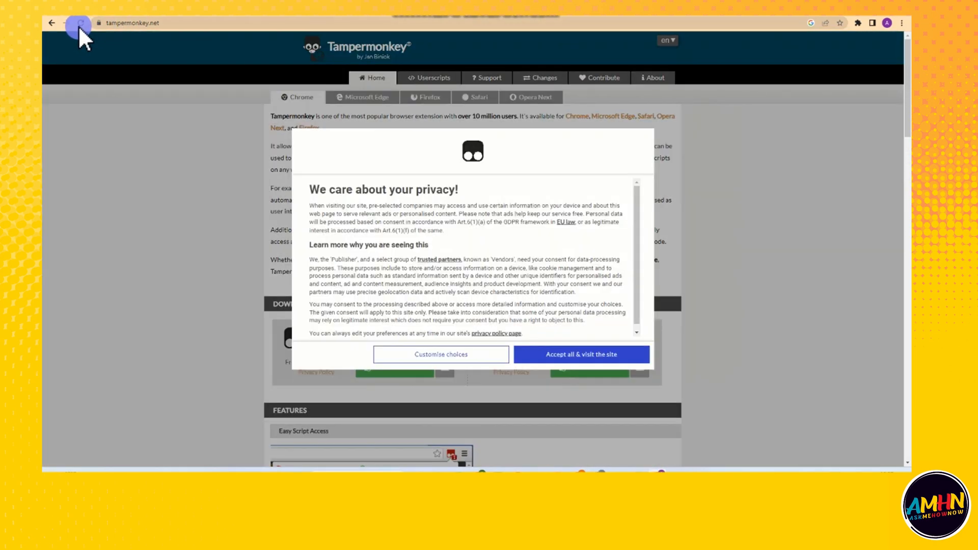
Return to the Google results and open Tampermonkey's Chrome Web Store listing.
click(52, 23)
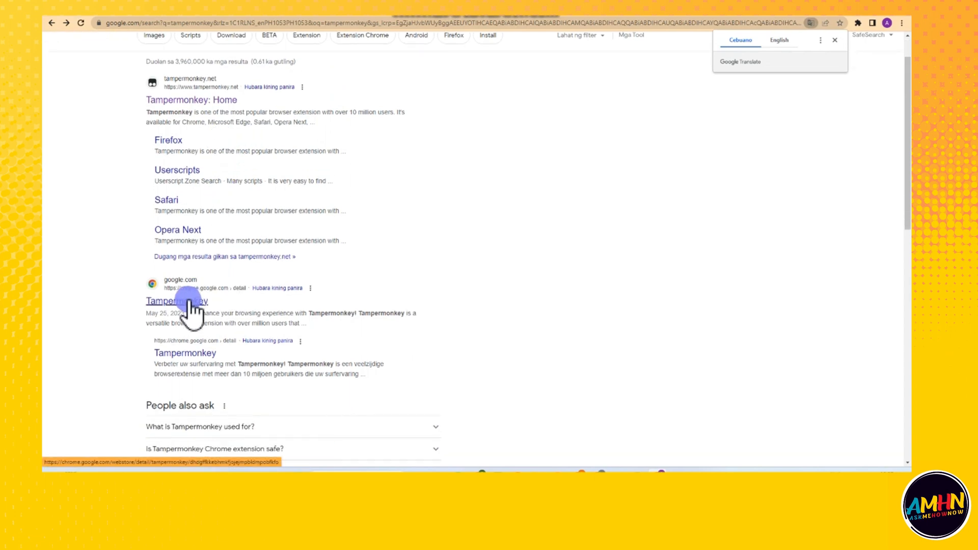
click(176, 300)
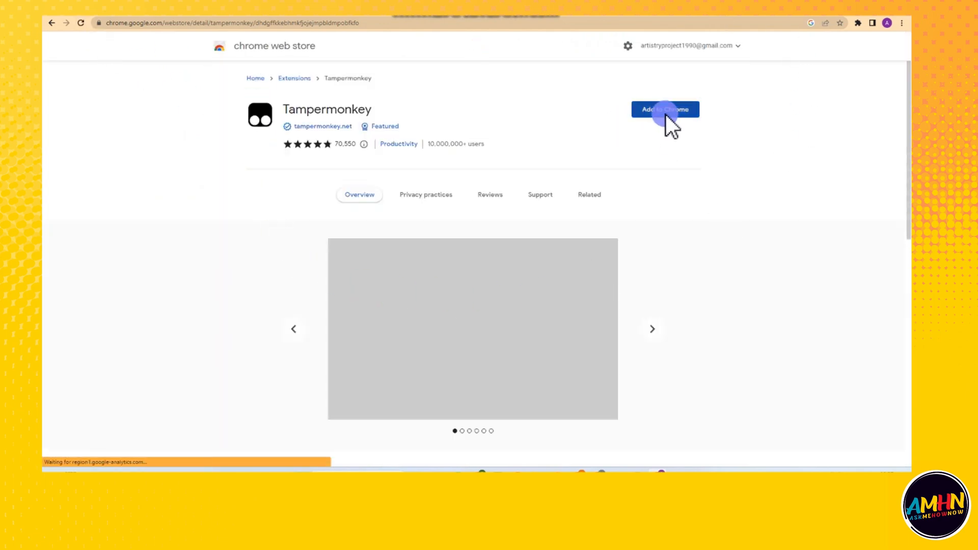
Add Tampermonkey to Chrome and approve the permissions with 'Add extension'.
click(665, 109)
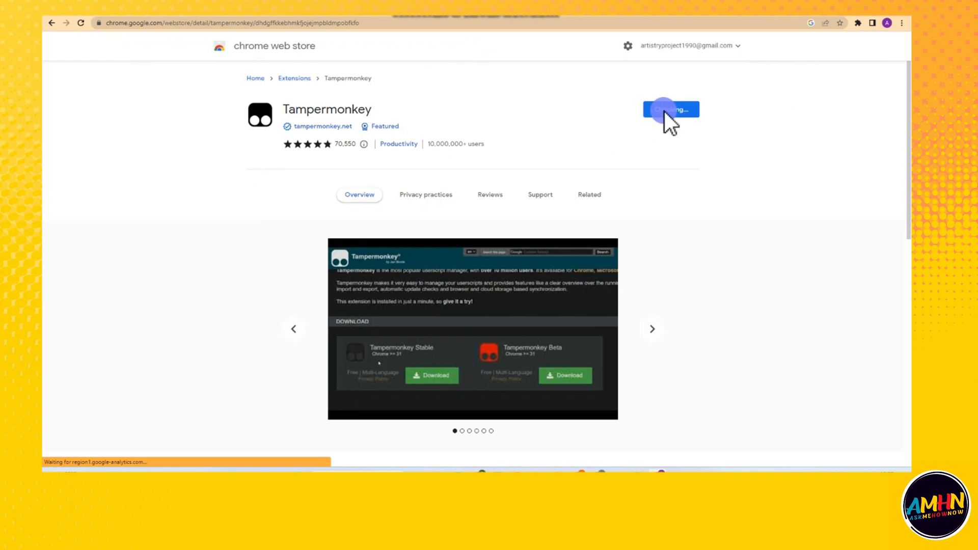
click(670, 110)
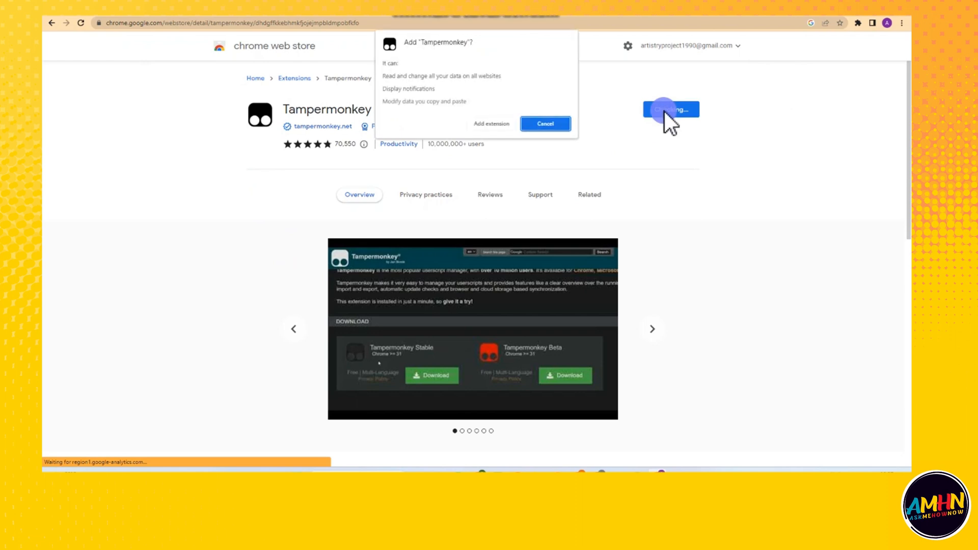
click(491, 123)
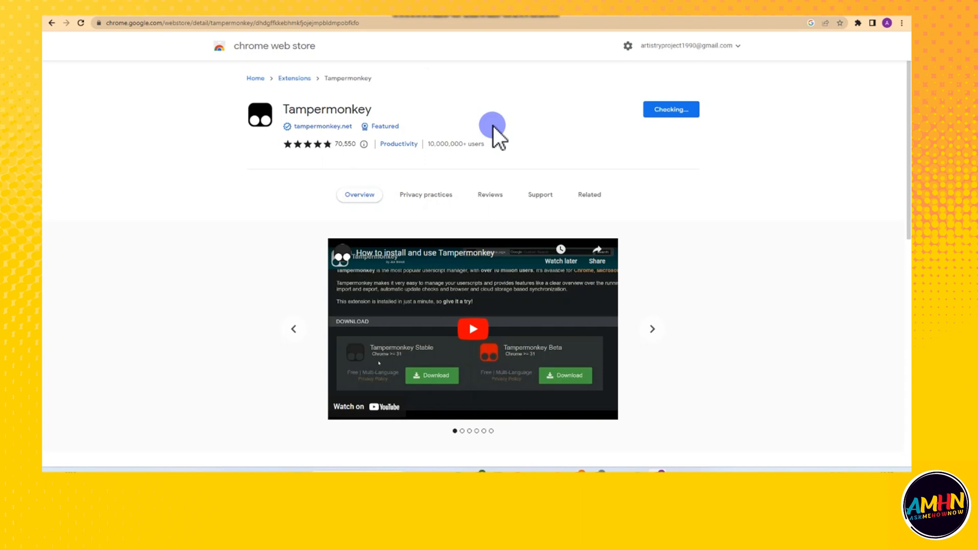
mouse_move(585, 84)
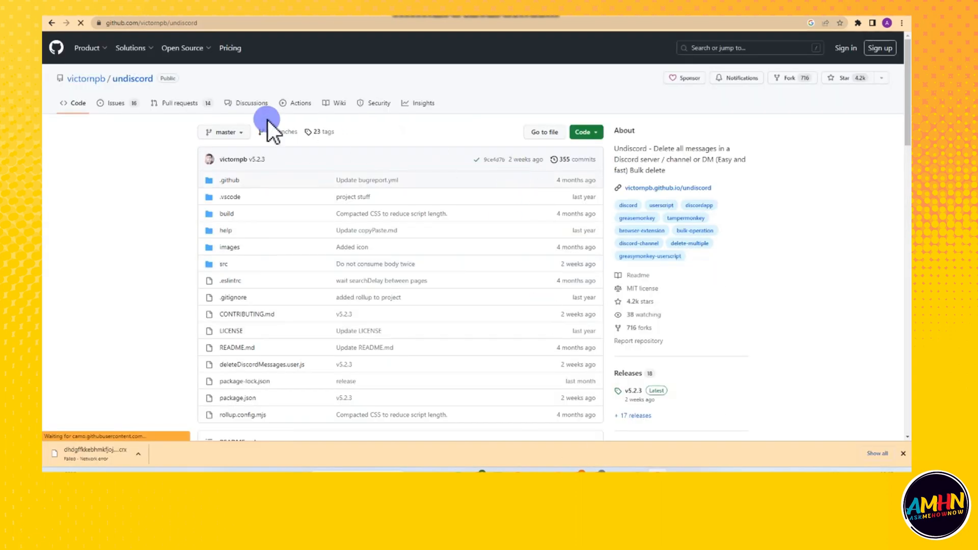
Review the Undiscord README and follow its Chrome 'Tampermonkey' link to the store listing.
scroll(down, 3)
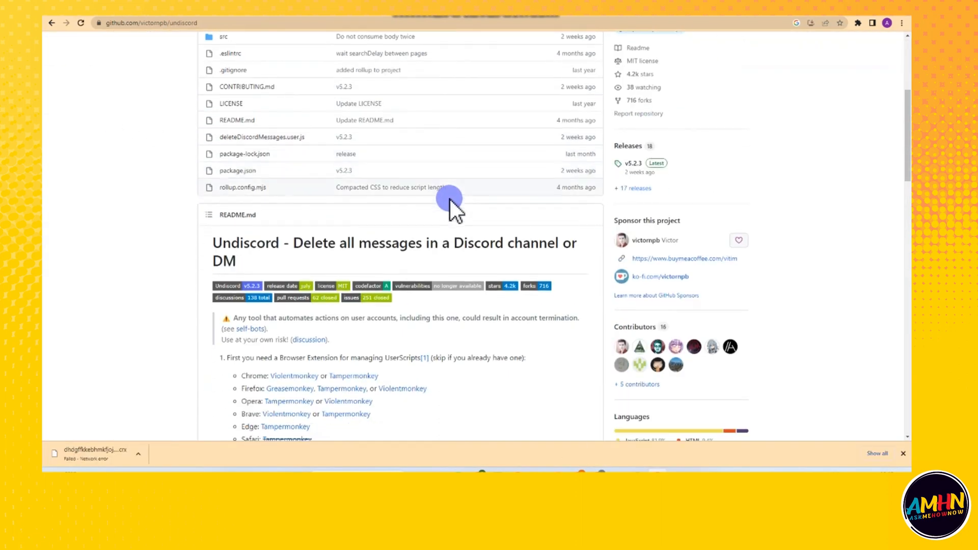
scroll(down, 3)
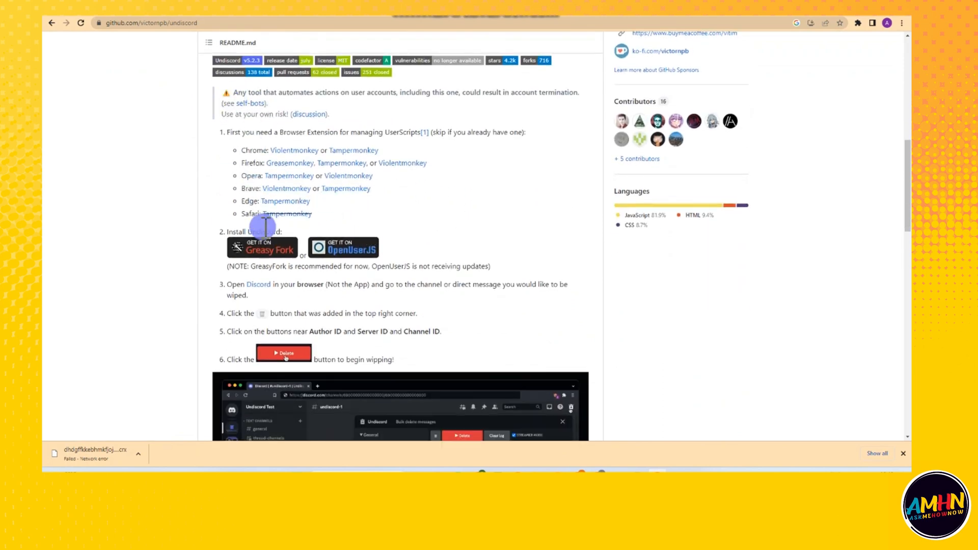
mouse_move(293, 151)
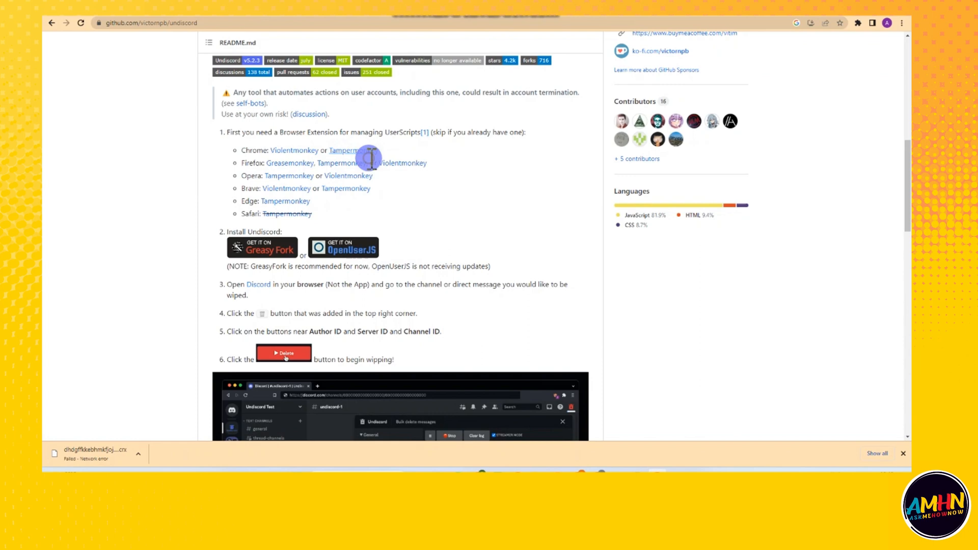
click(343, 151)
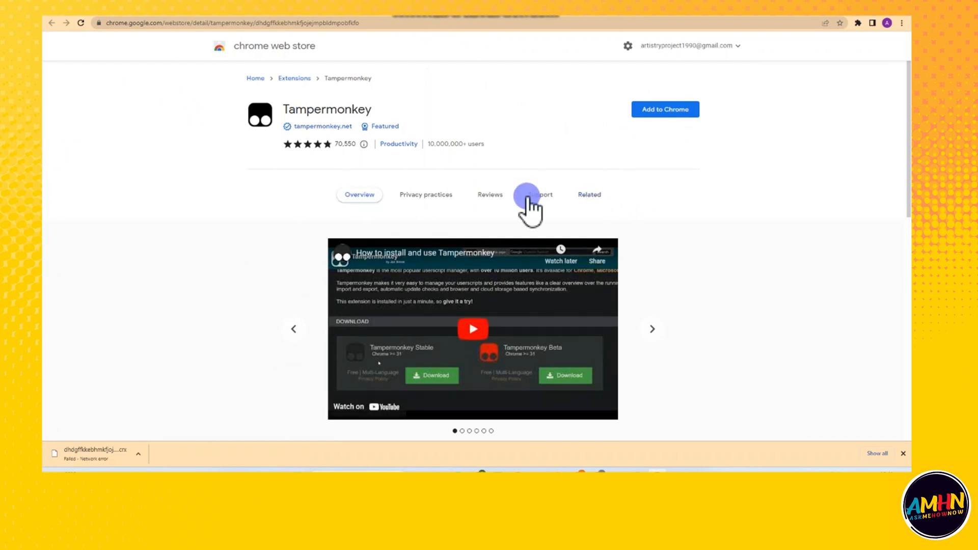
mouse_move(576, 124)
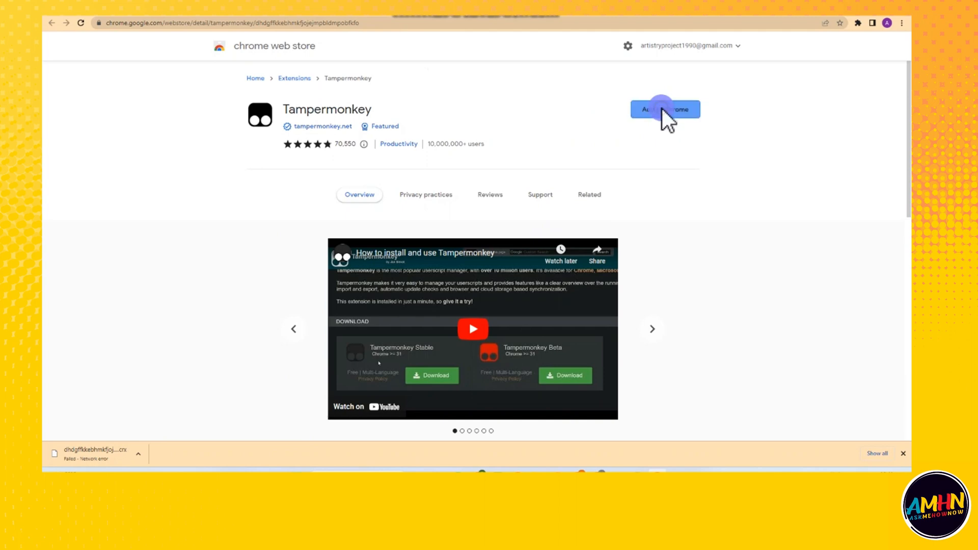
Add Tampermonkey to Chrome again and confirm, showing the 'added to Chrome' popup.
click(666, 109)
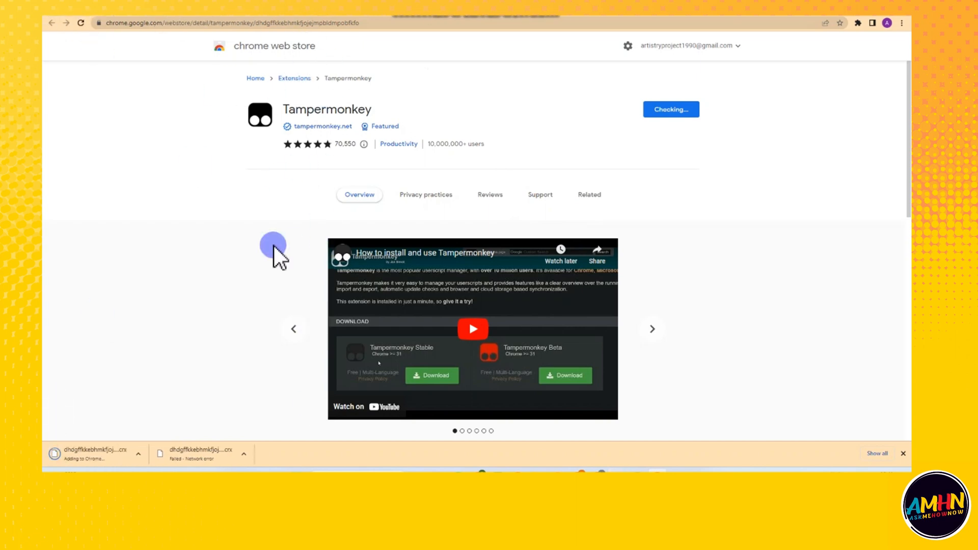
click(588, 195)
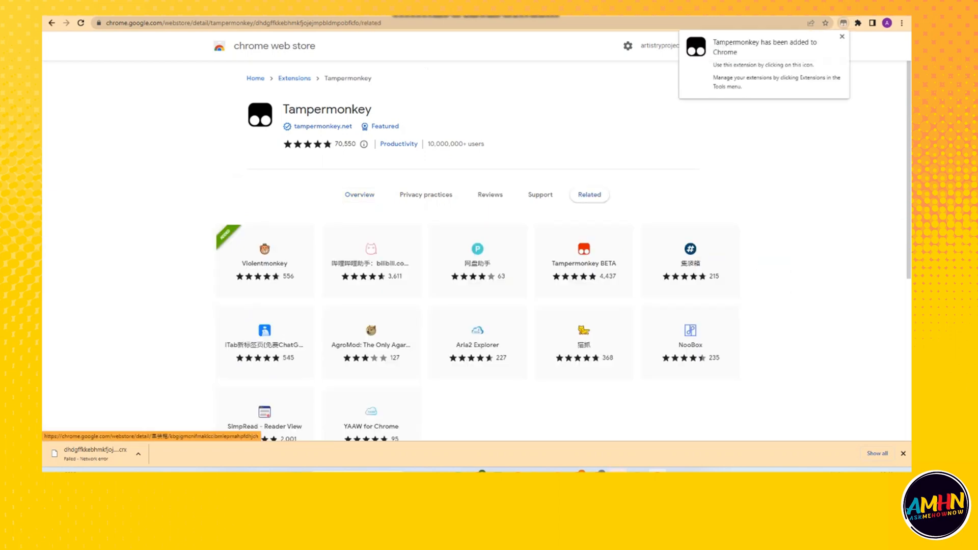